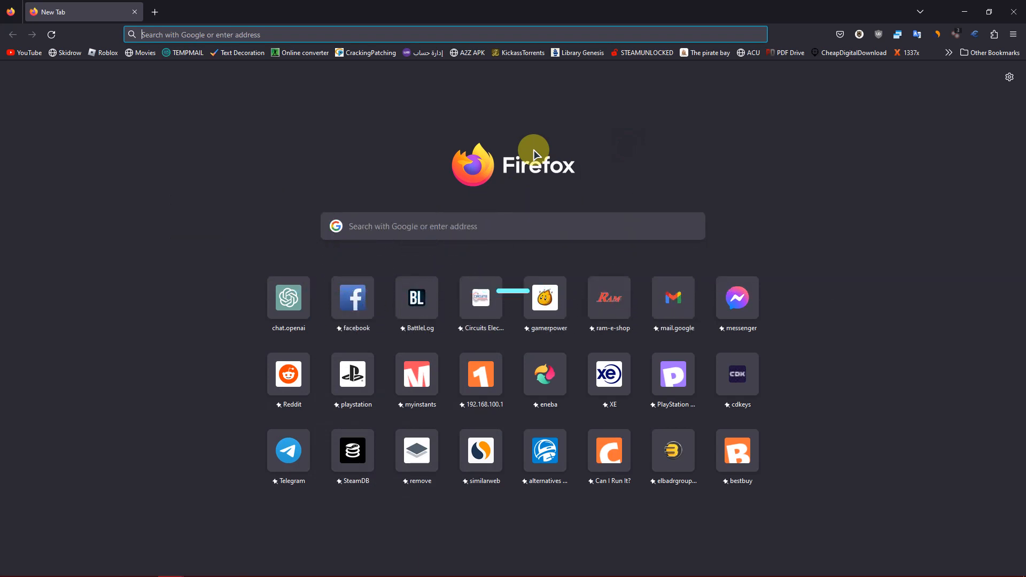
Navigate to github.com to load the signed-in GitHub dashboard.
click(444, 34)
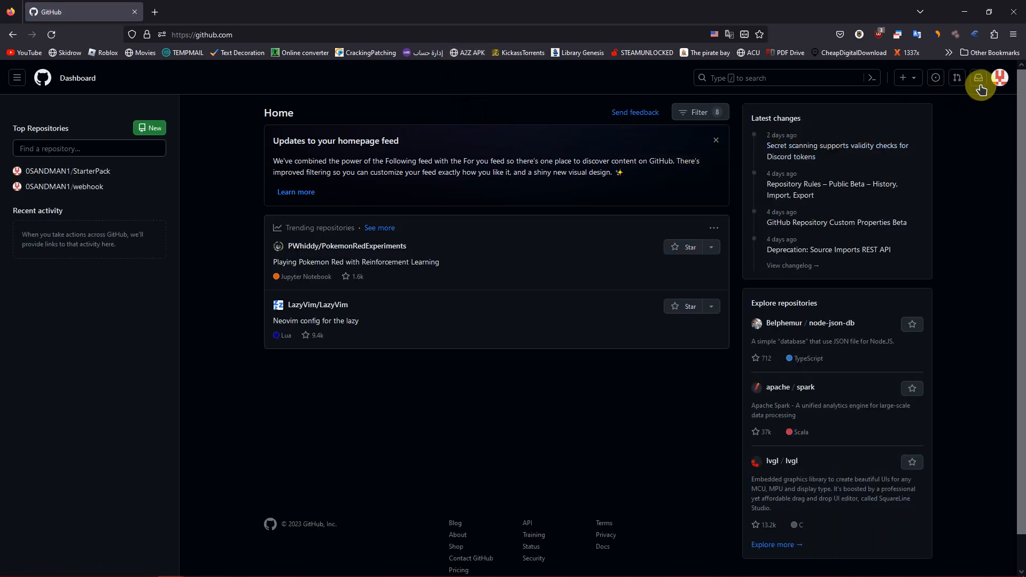
Reach Developer settings through the profile avatar menu and account Settings sidebar.
click(1000, 78)
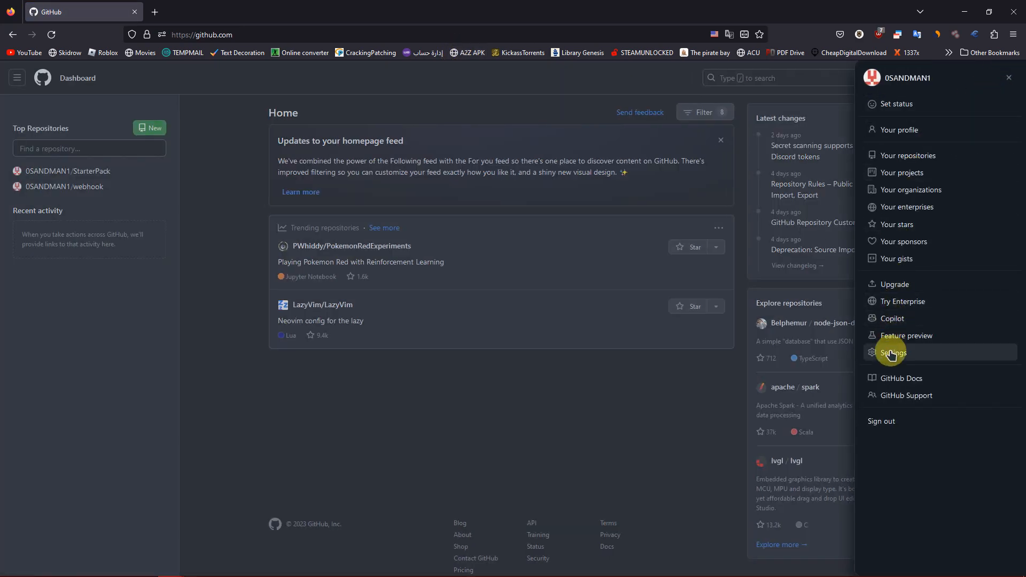
mouse_move(892, 351)
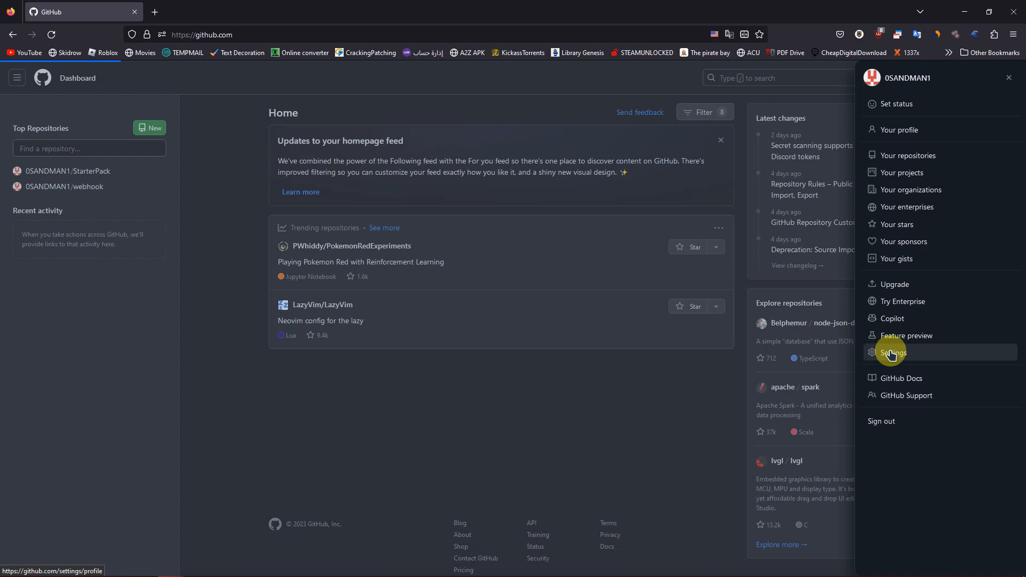
click(892, 351)
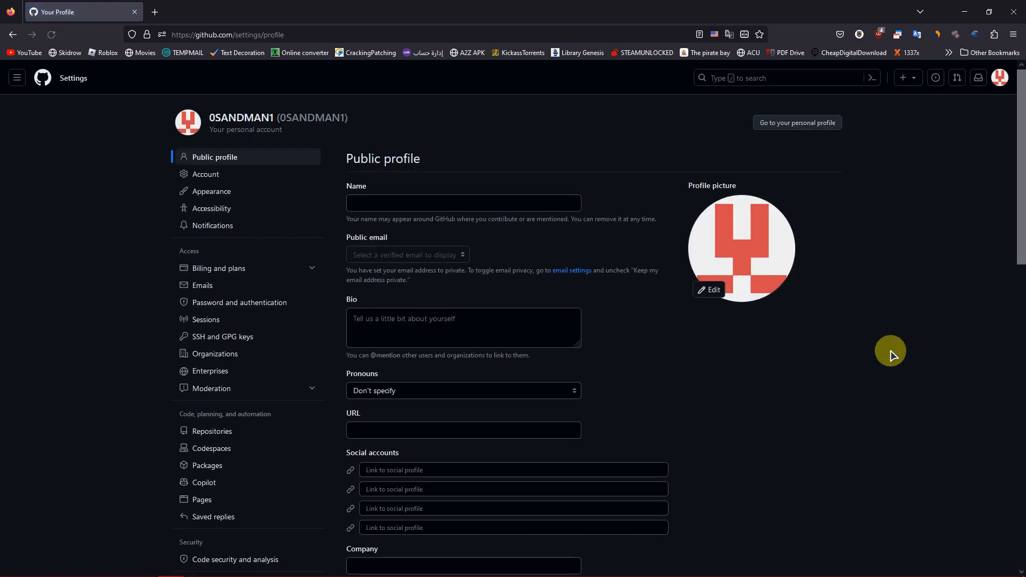
scroll(down, 3)
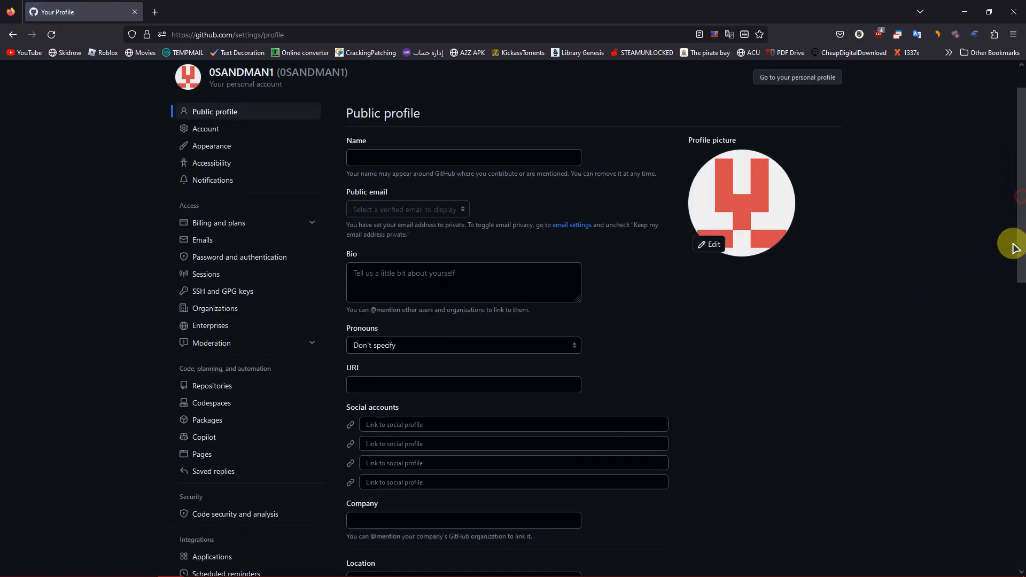
scroll(down, 3)
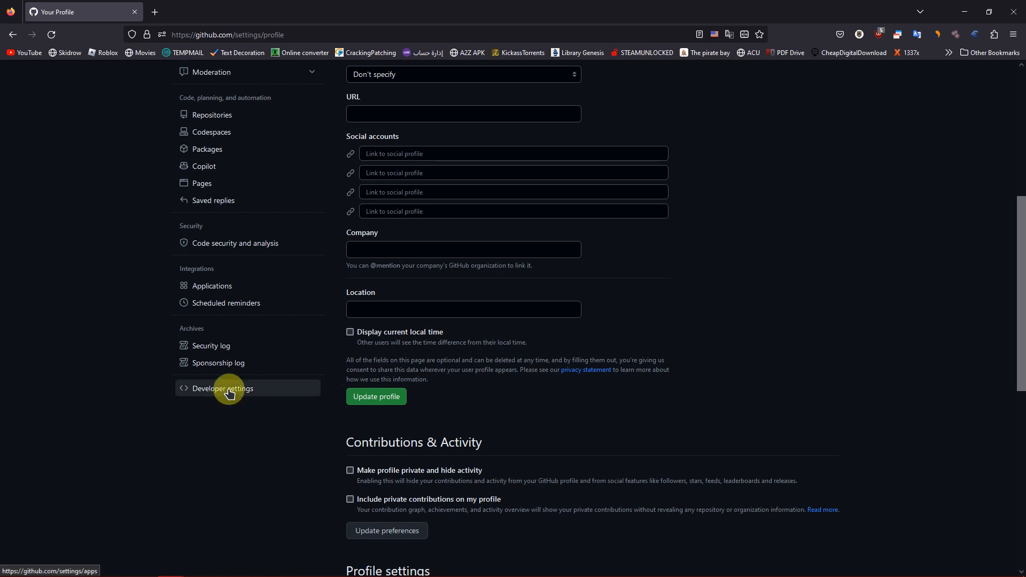
click(222, 388)
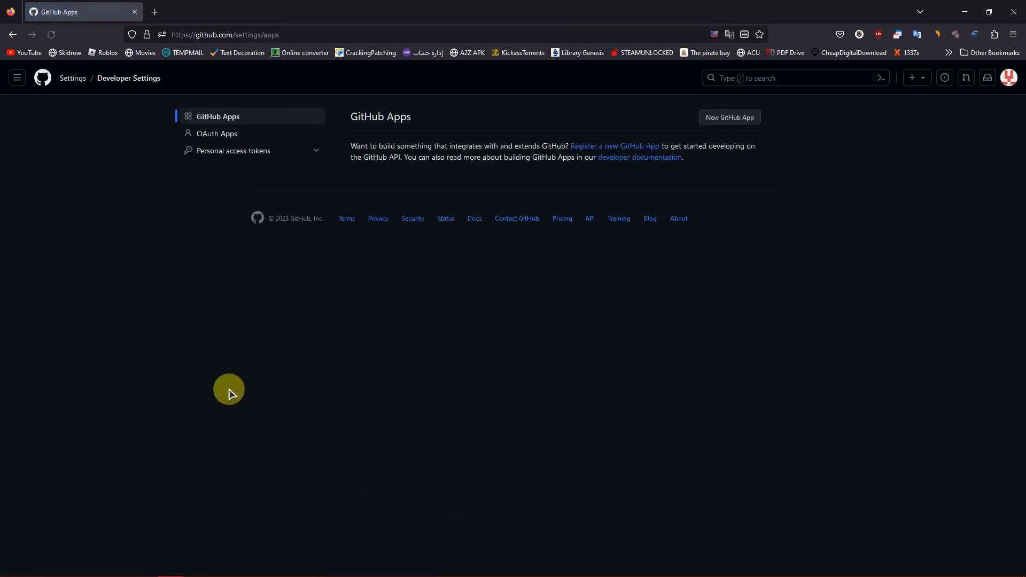
mouse_move(257, 383)
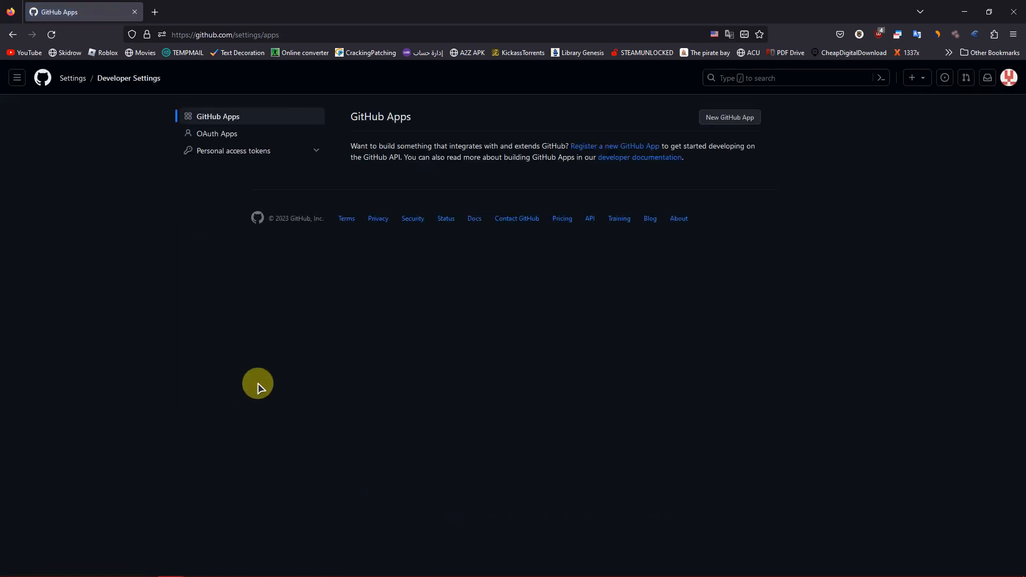
From Tokens (classic), start a new personal access token via Generate new token (classic).
click(232, 151)
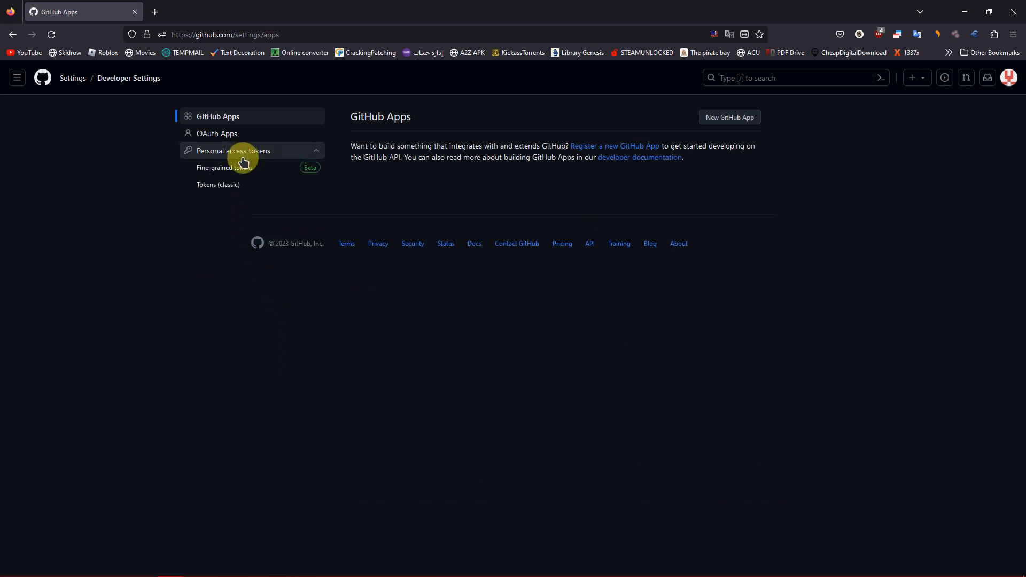
click(218, 185)
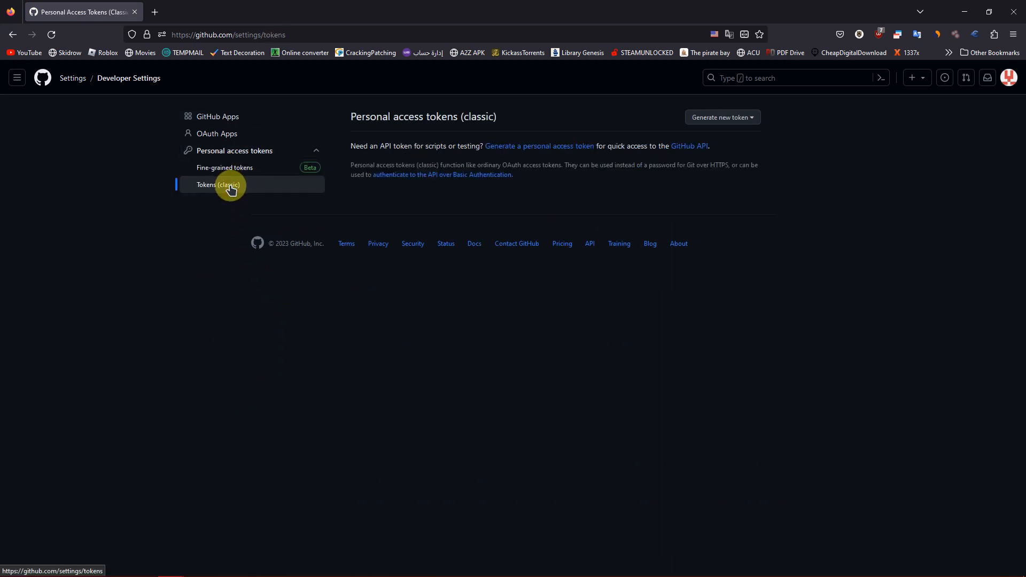
mouse_move(726, 189)
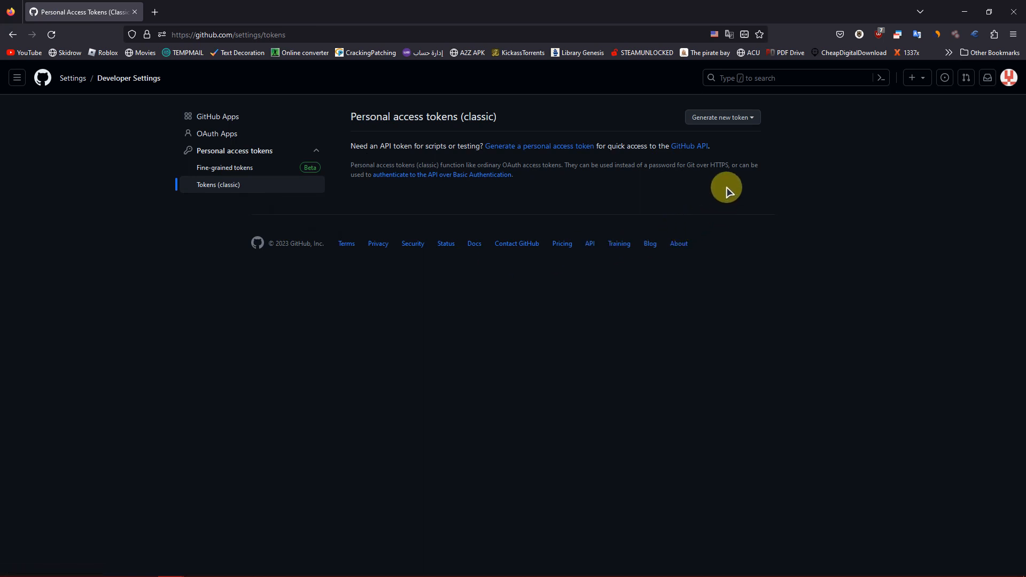
click(721, 118)
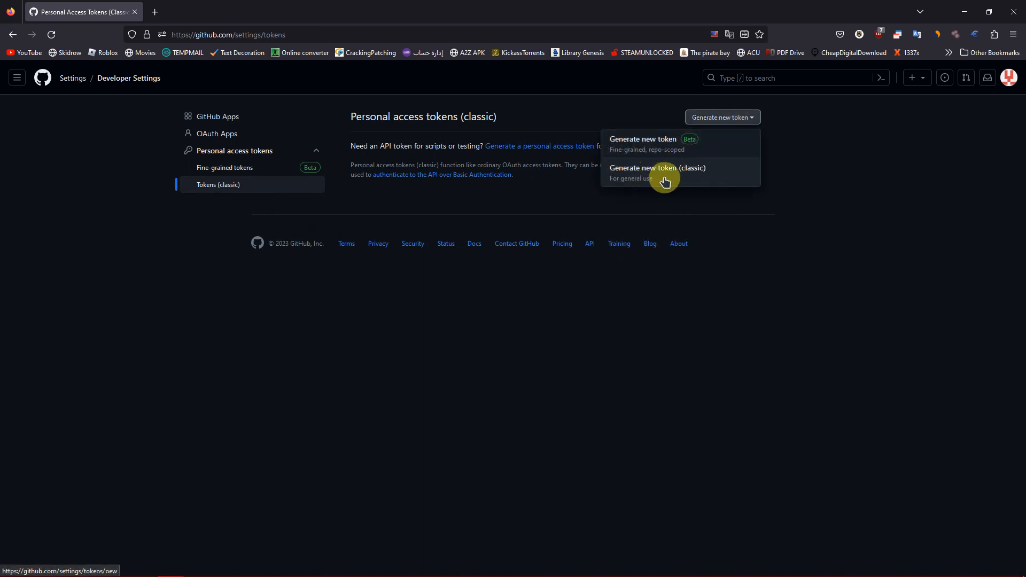
click(657, 173)
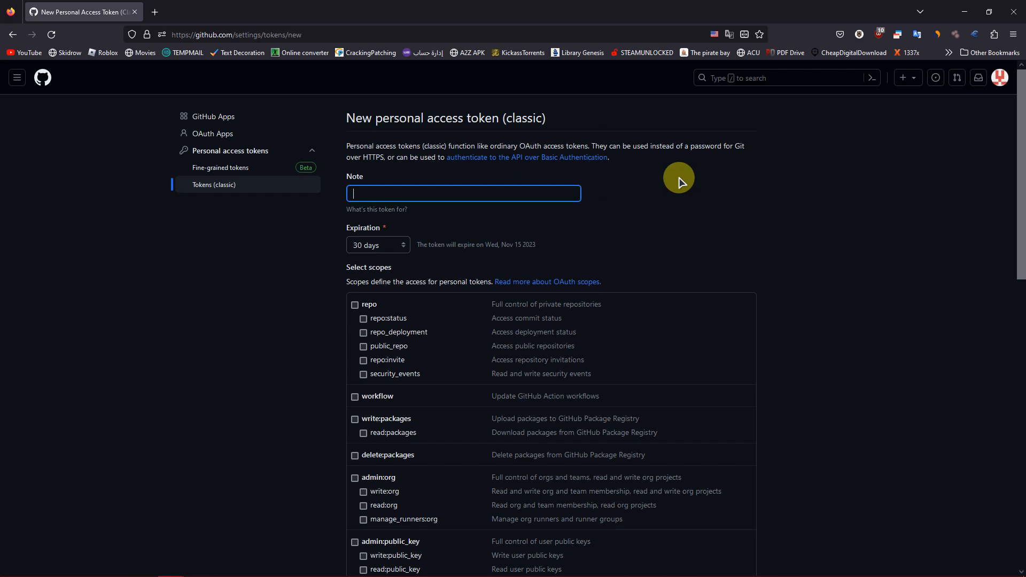
Scroll the new classic token form down past the scope list to the Generate token button.
scroll(down, 3)
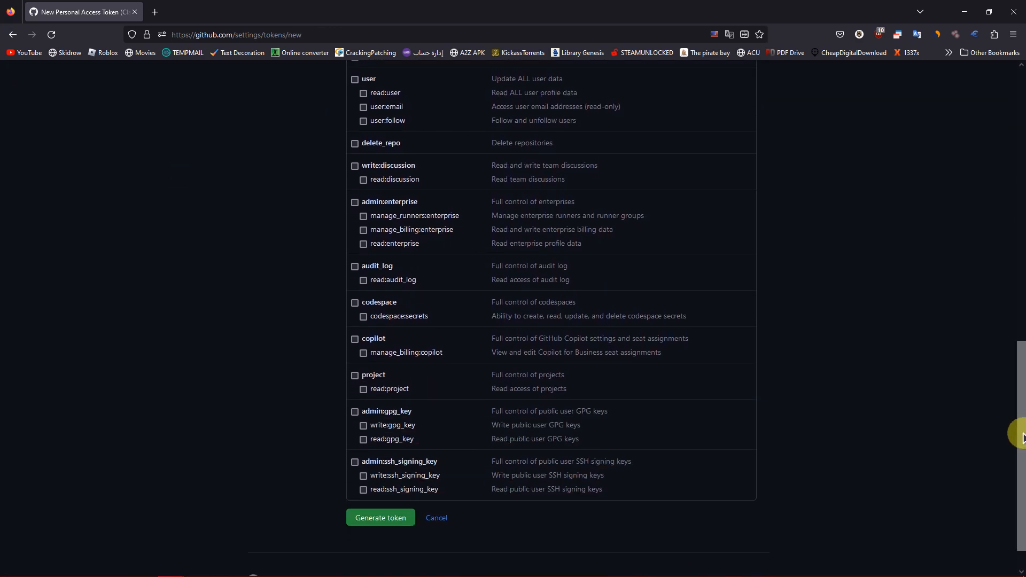